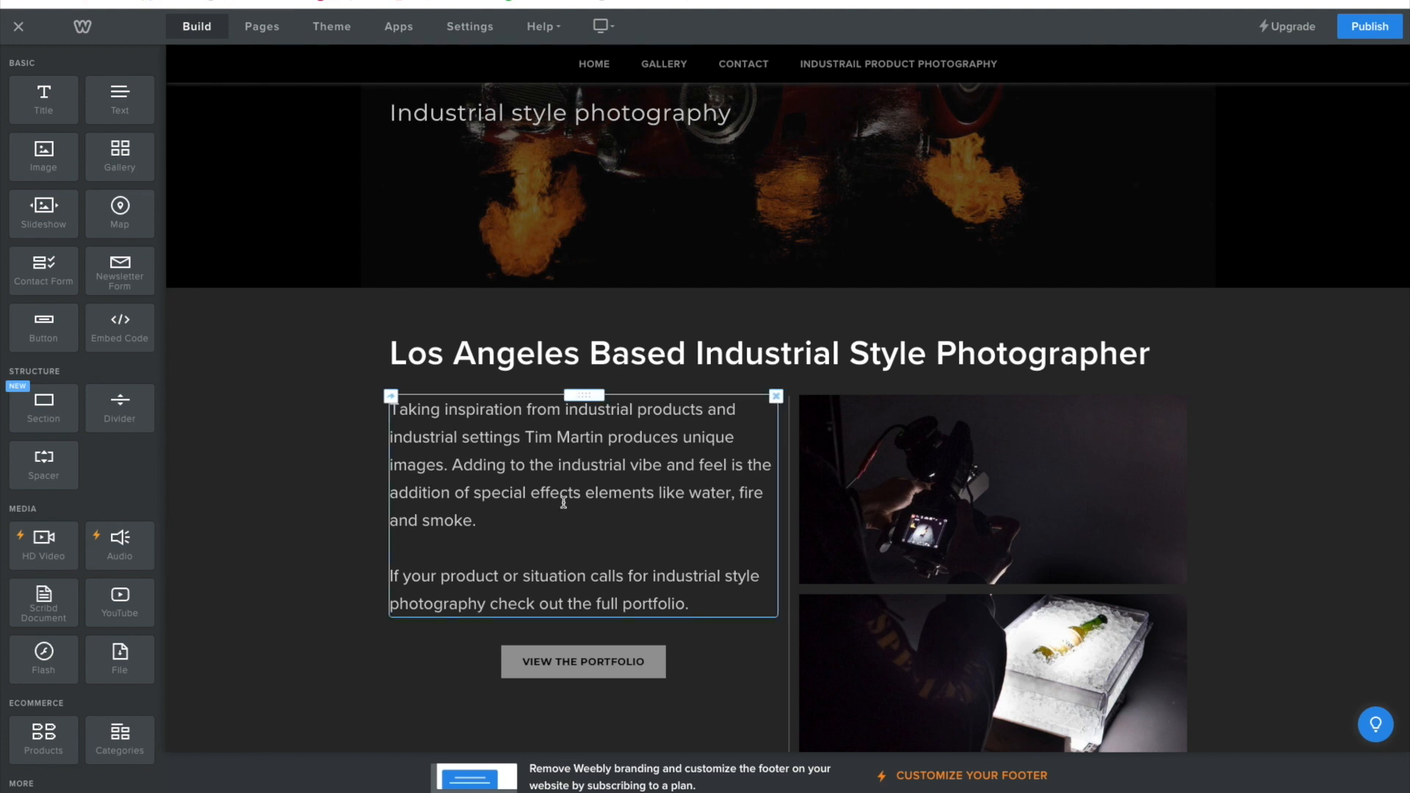
Scroll down the page to make room for a photo gallery element
scroll(down, 3)
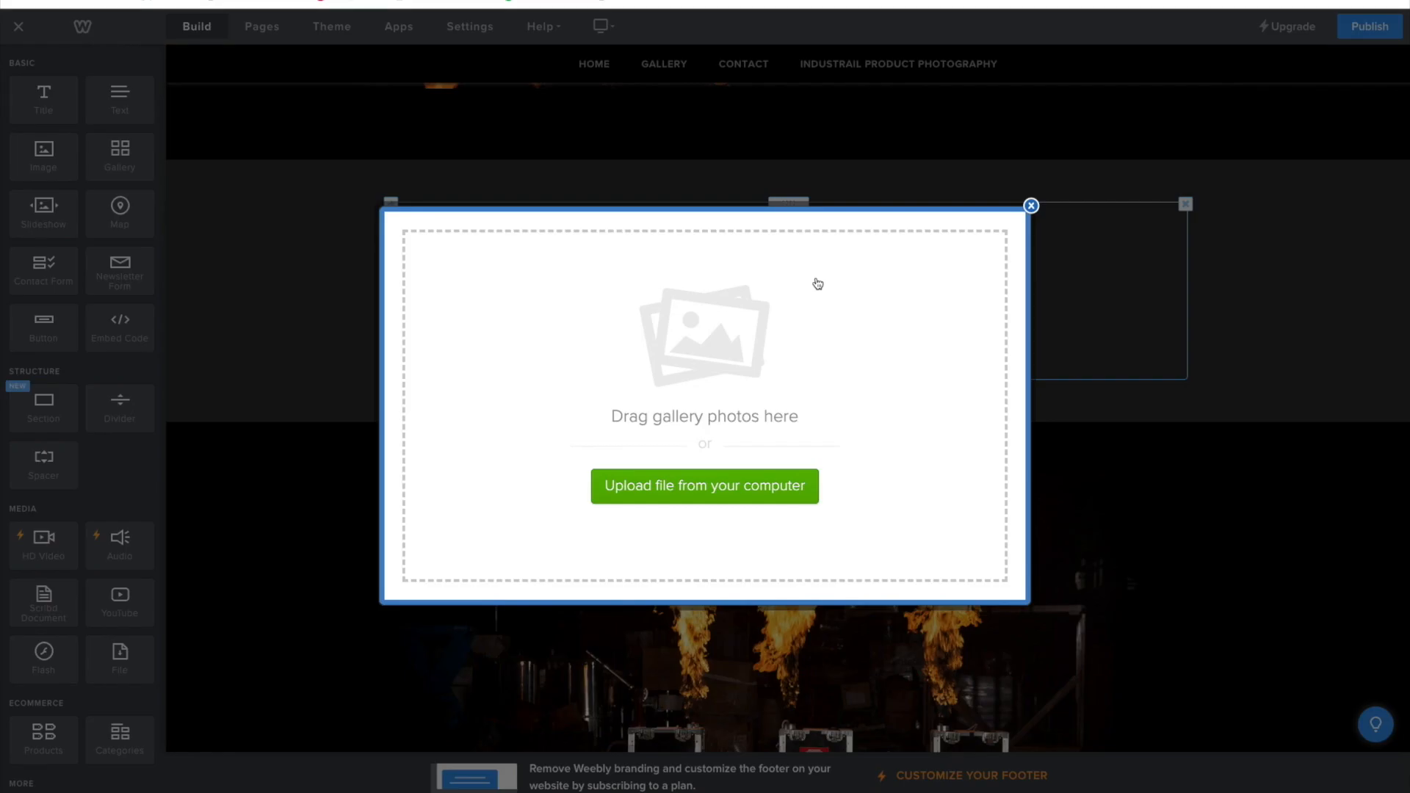
Choose fireworks-1 through fireworks-6 from the firework photography folder for upload
click(704, 485)
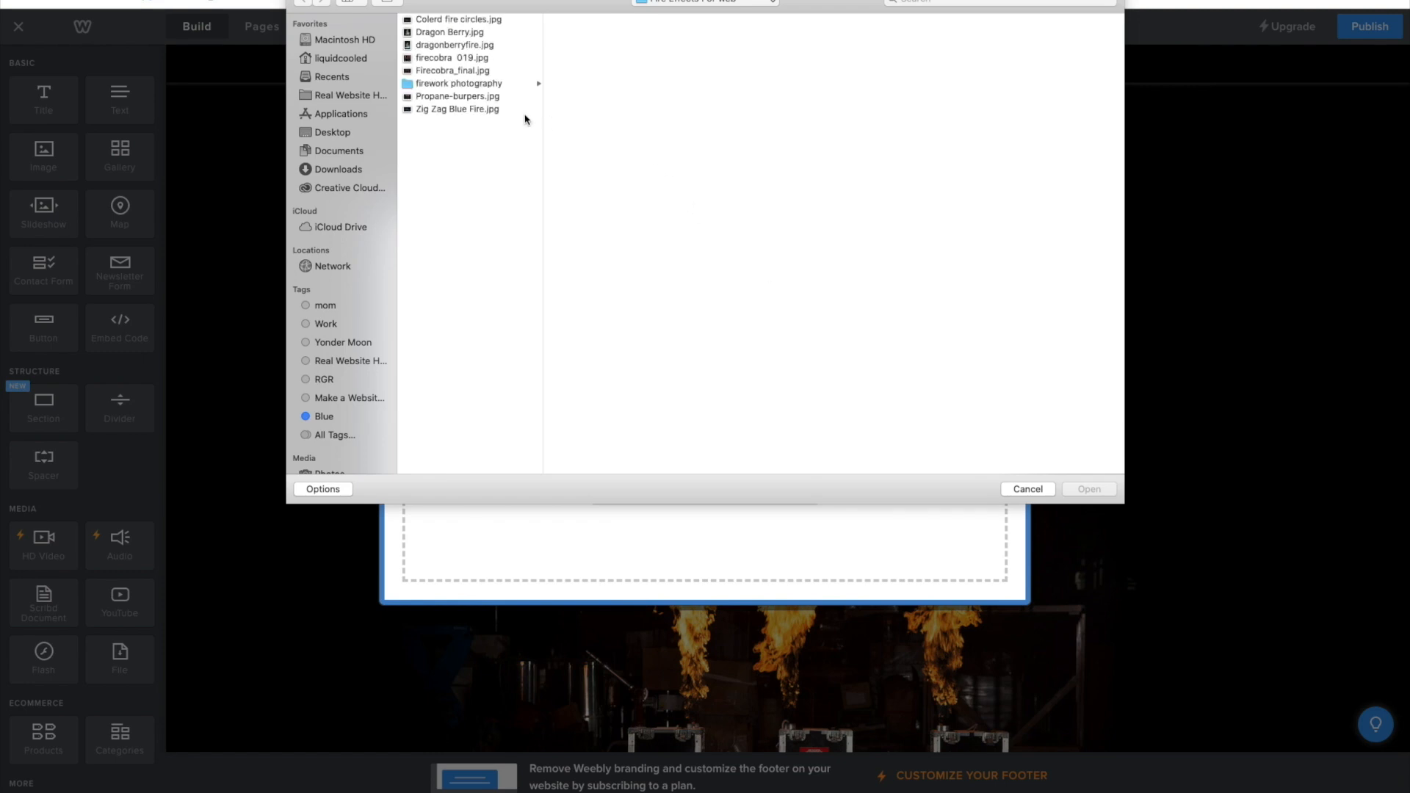
click(458, 83)
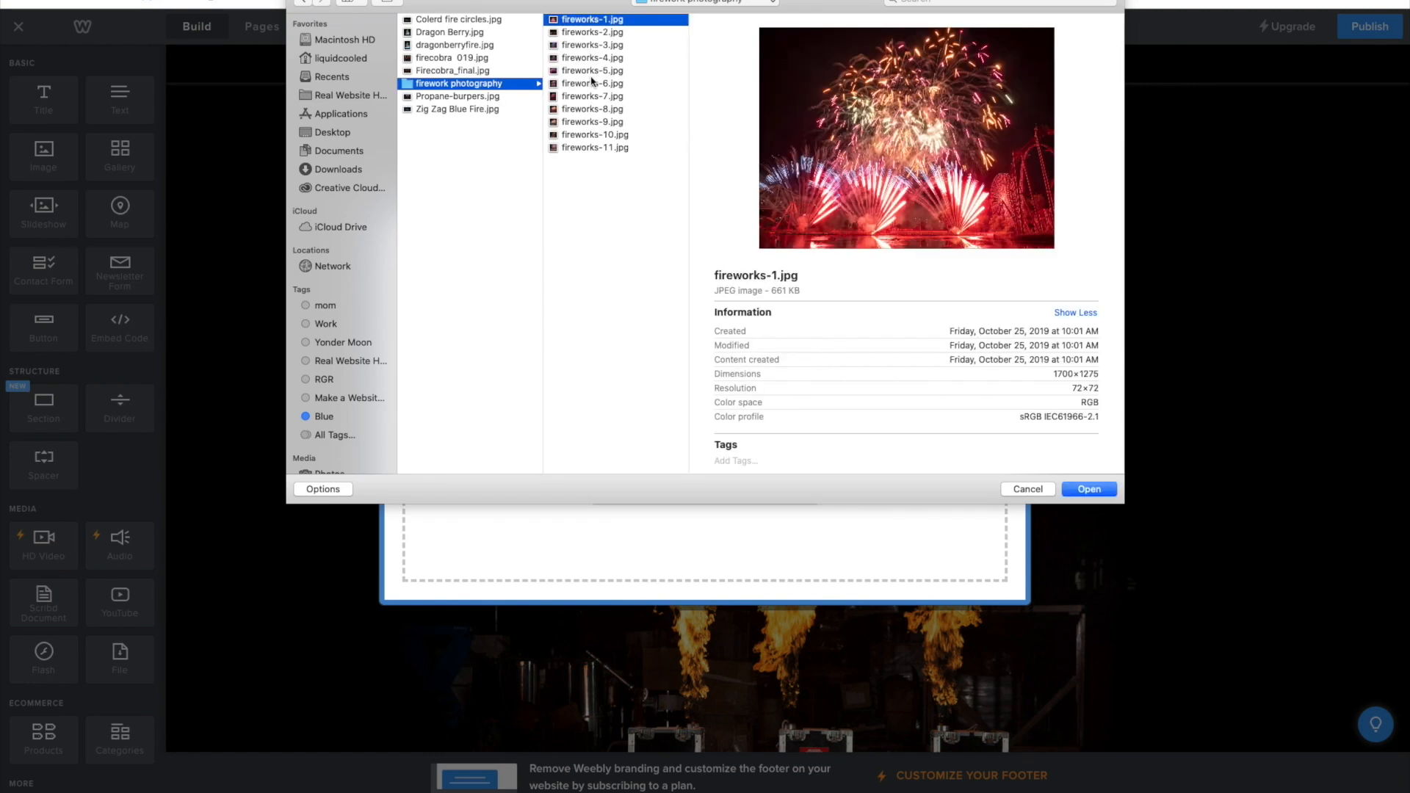
click(592, 83)
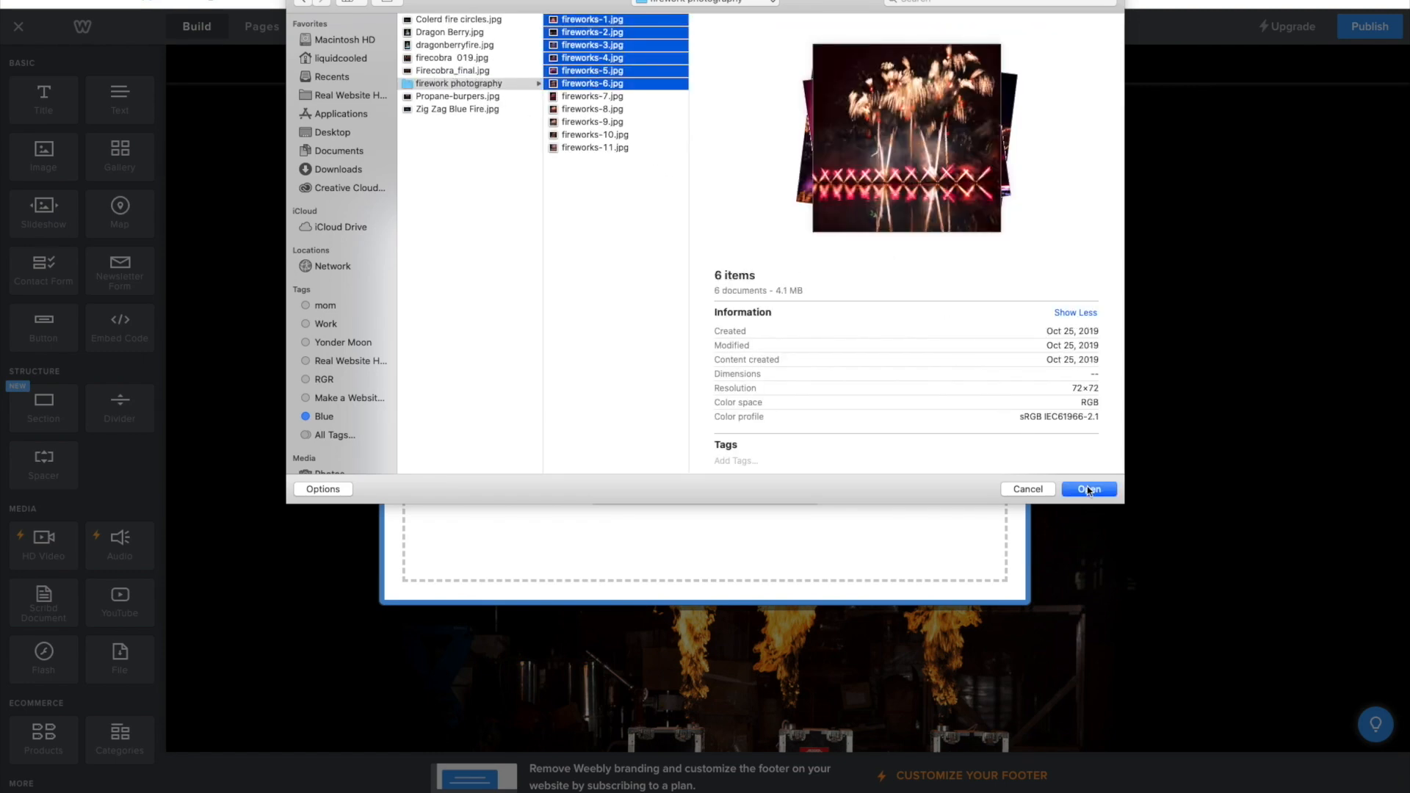